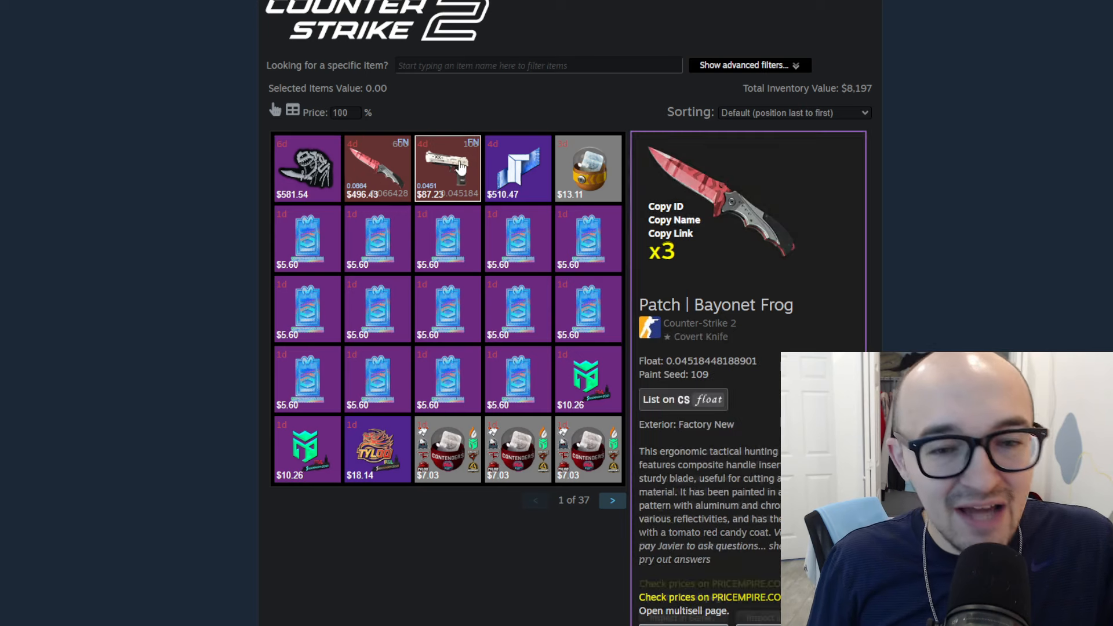
# Open Astralis' HLTV team page showing roster, #14 Valve and #17 world ranking.
pyautogui.click(518, 168)
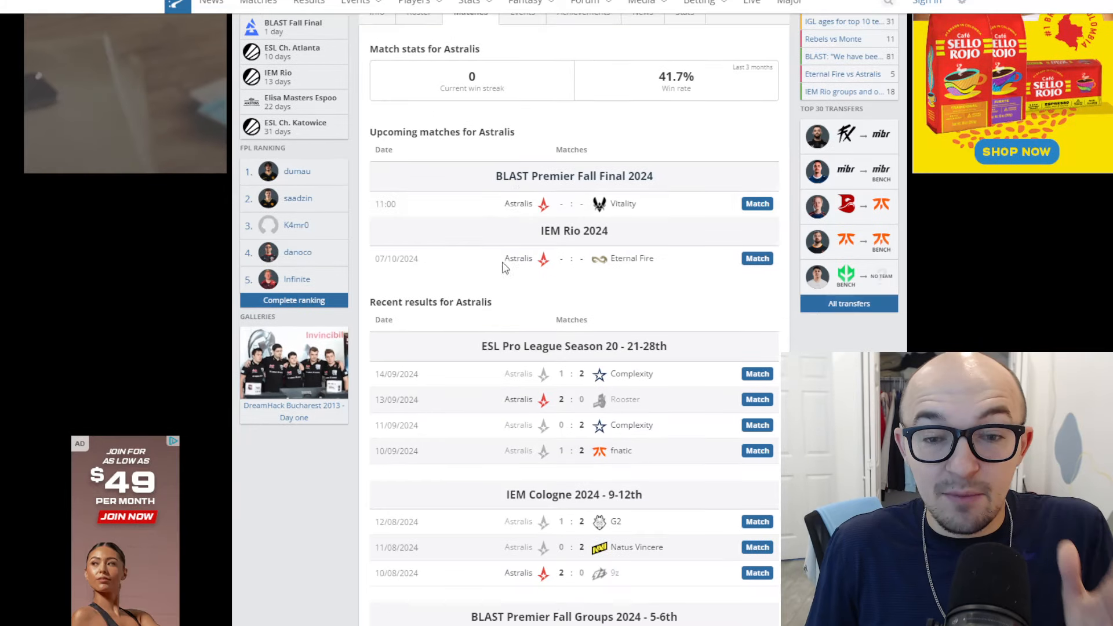
# View Astralis' roster table, with br0 benched and cadiaN listed as starter.
pyautogui.scroll(-3)
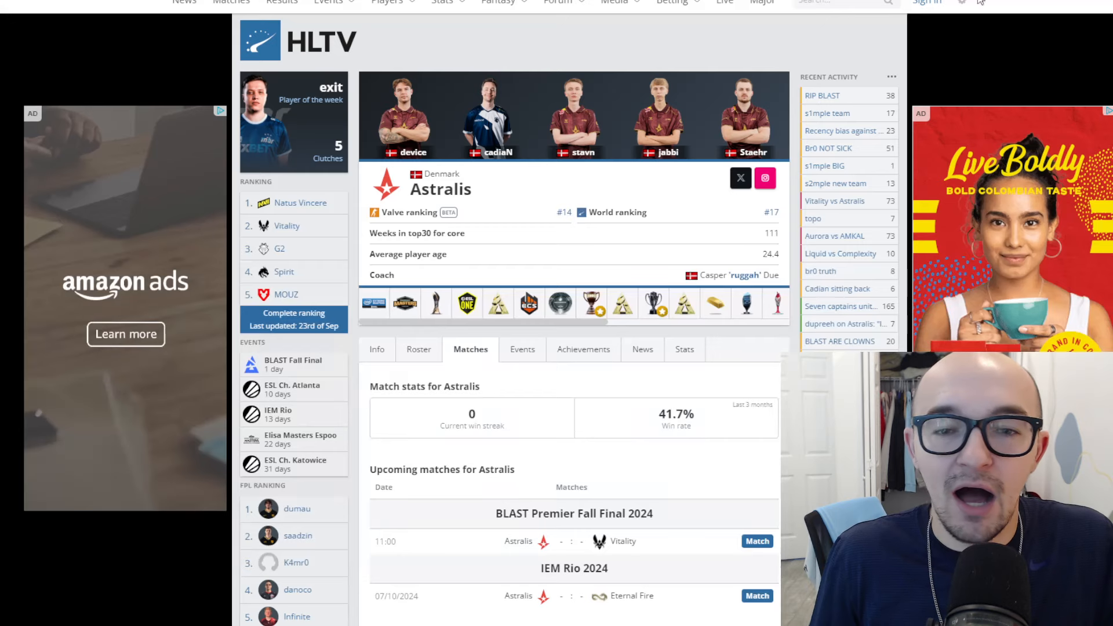
pyautogui.click(419, 349)
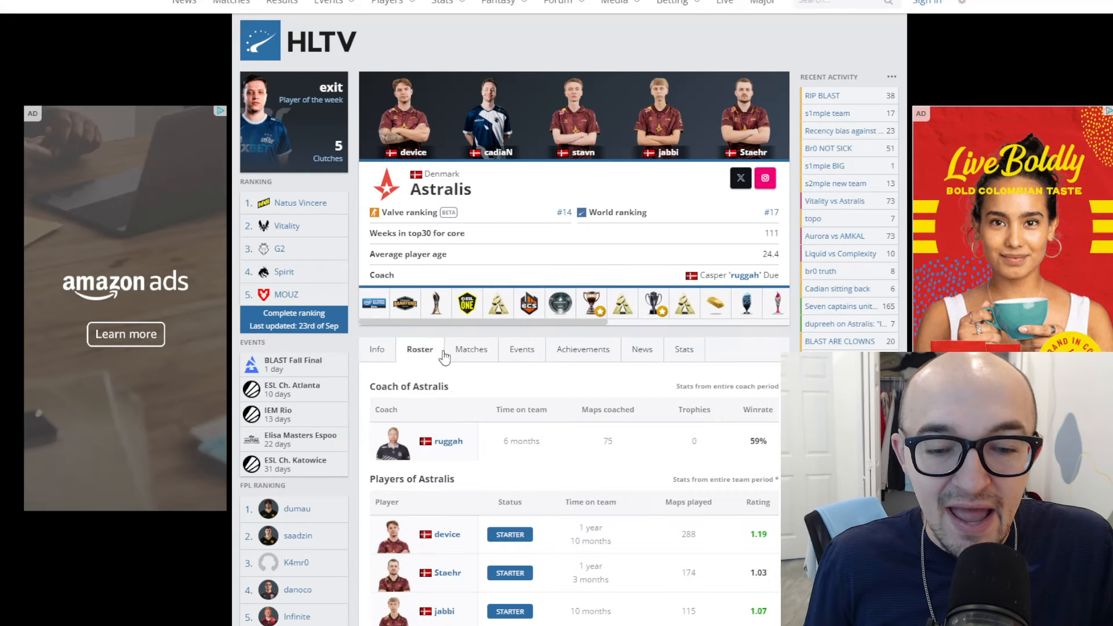
pyautogui.scroll(-3)
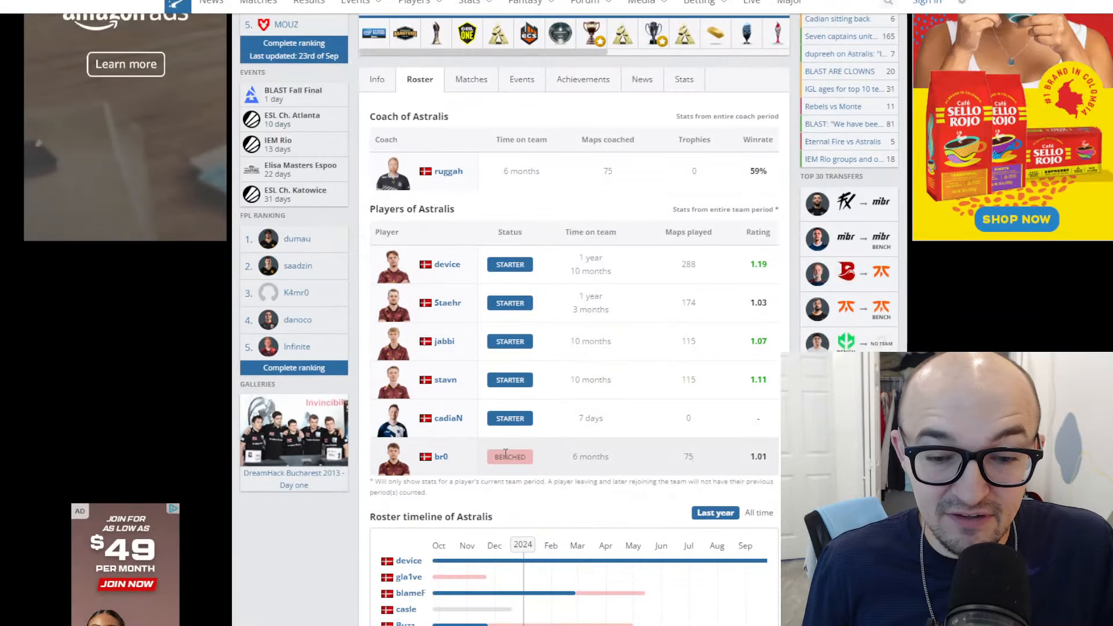
pyautogui.scroll(-3)
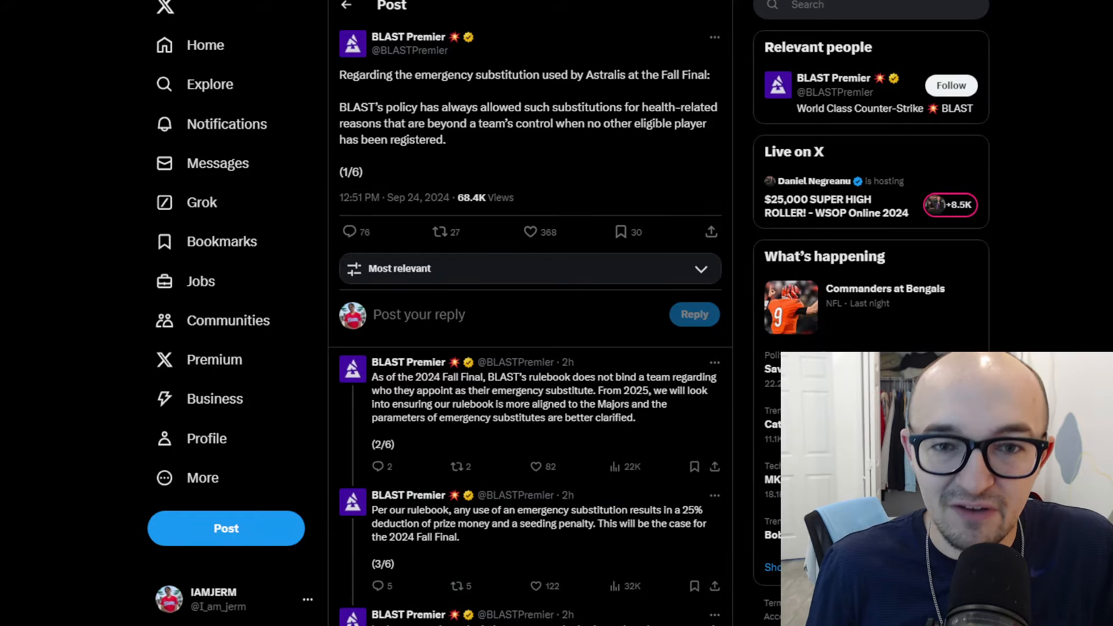
pyautogui.moveTo(560, 126)
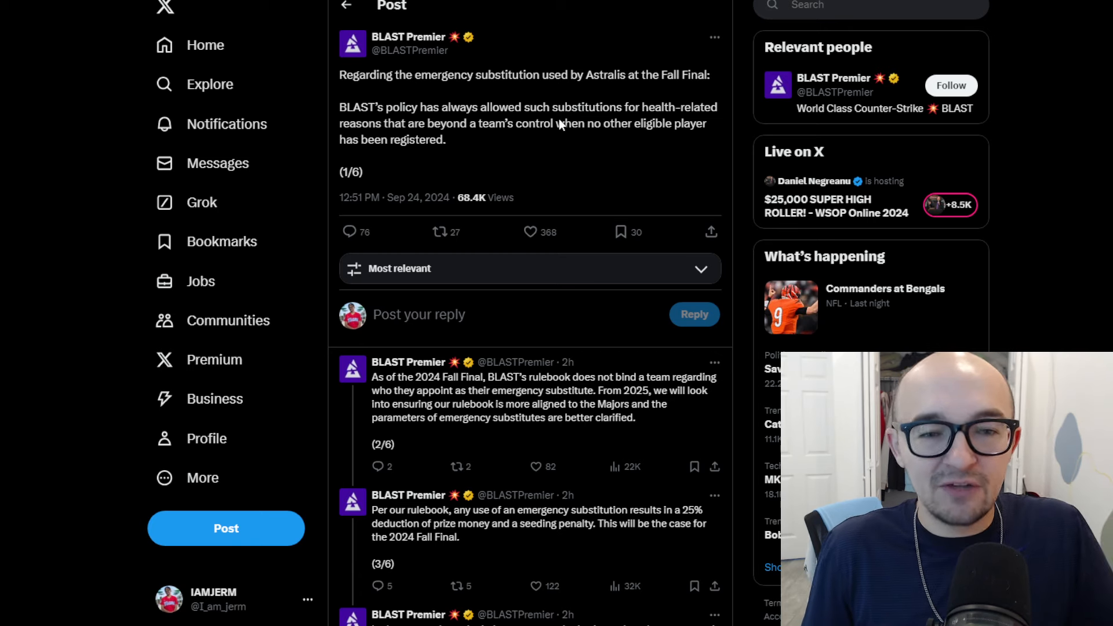
pyautogui.moveTo(565, 180)
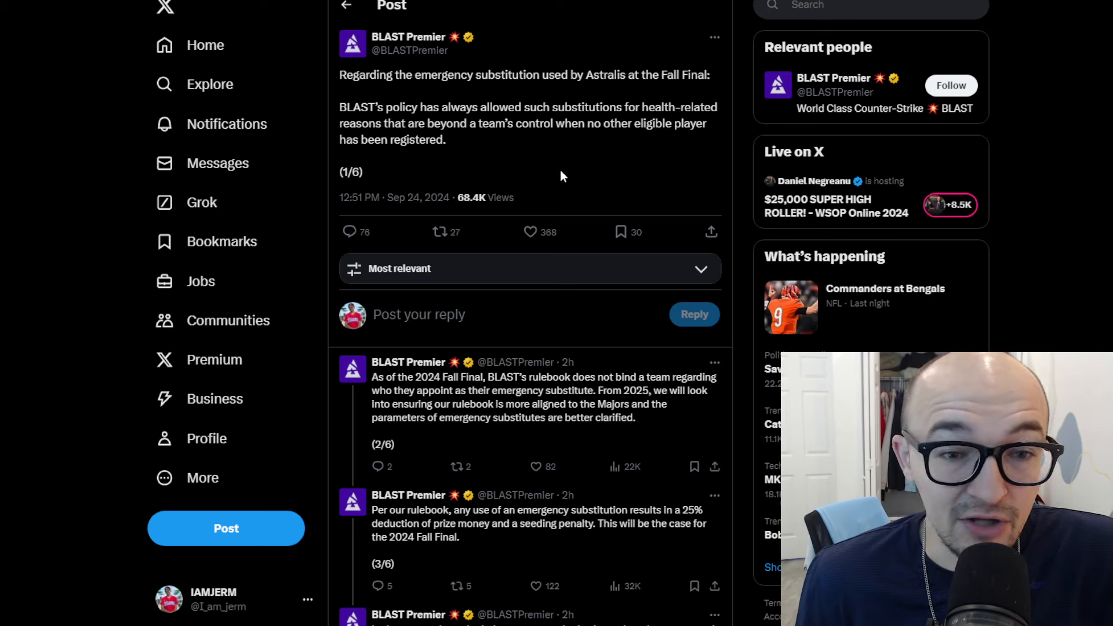
pyautogui.scroll(-3)
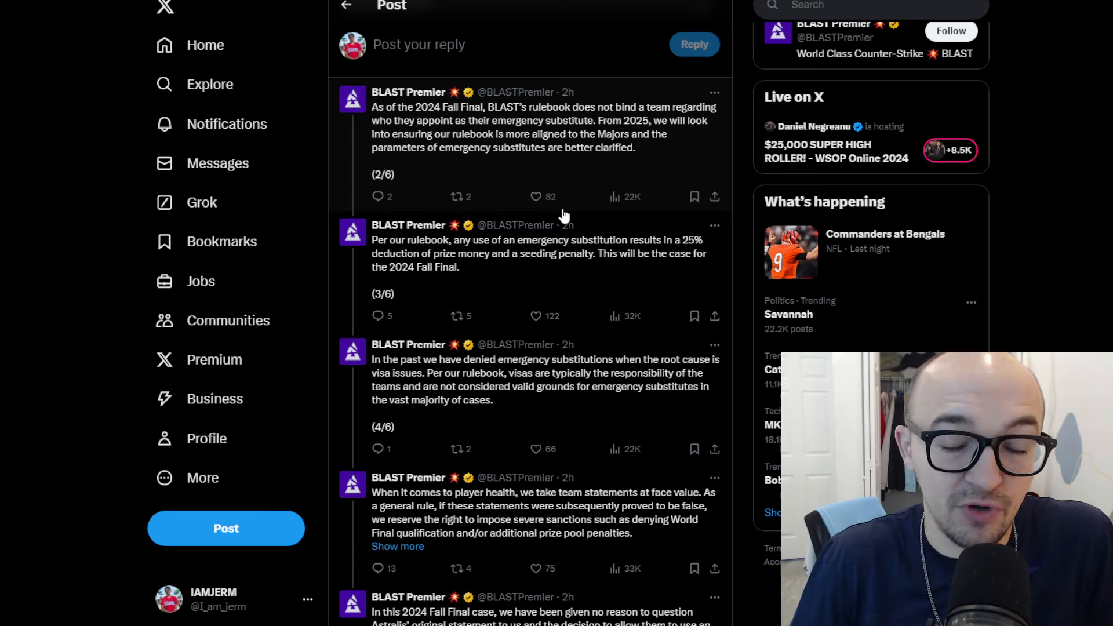
pyautogui.moveTo(643, 149)
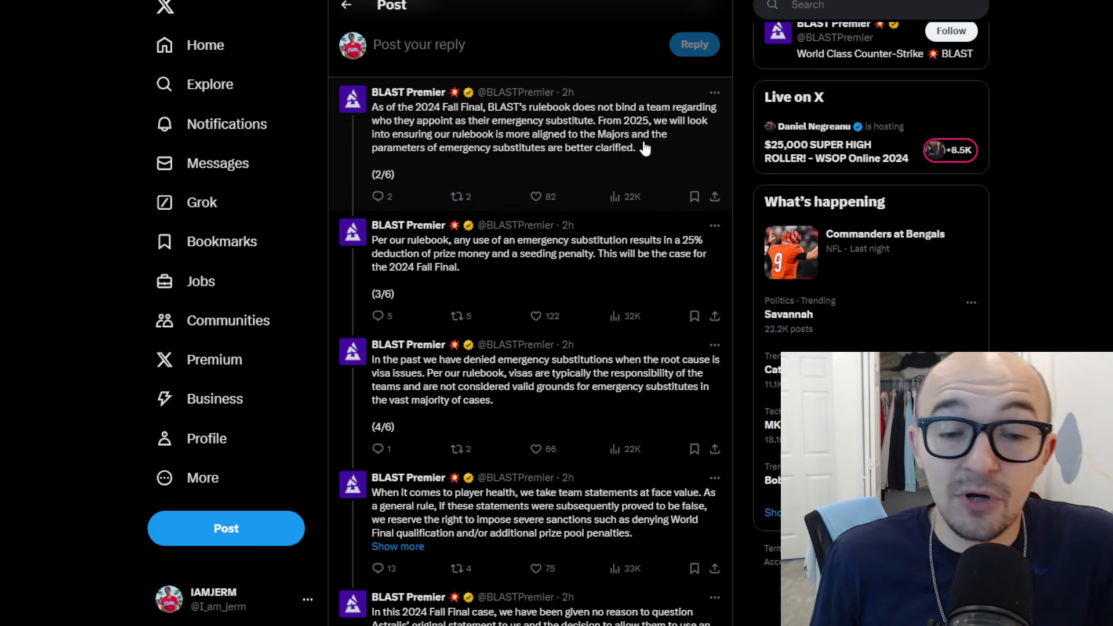
pyautogui.scroll(-3)
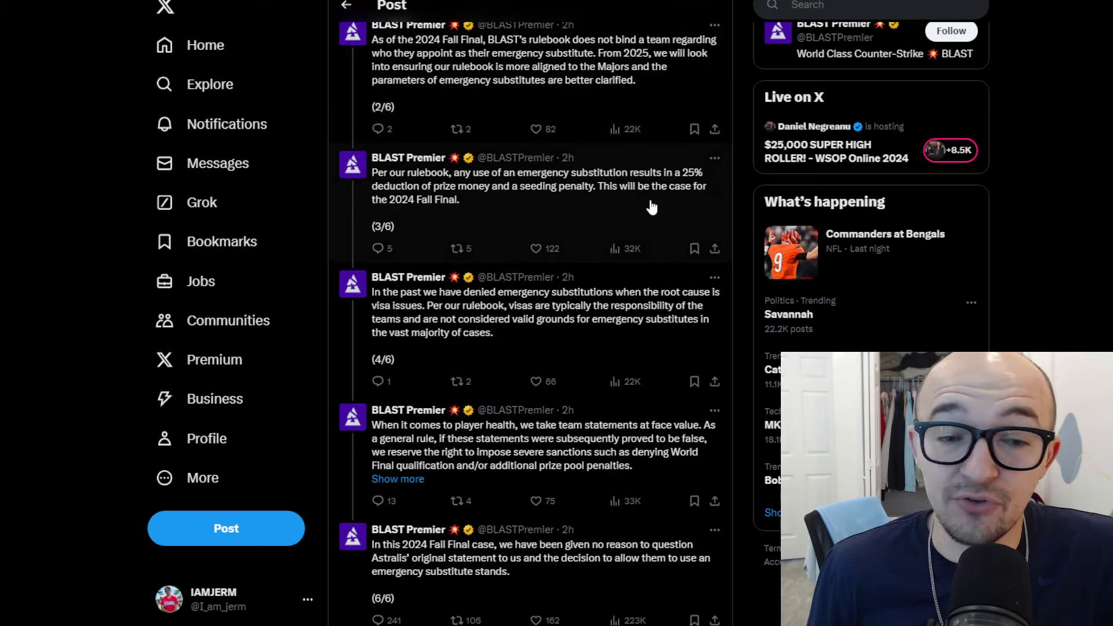
pyautogui.moveTo(497, 180)
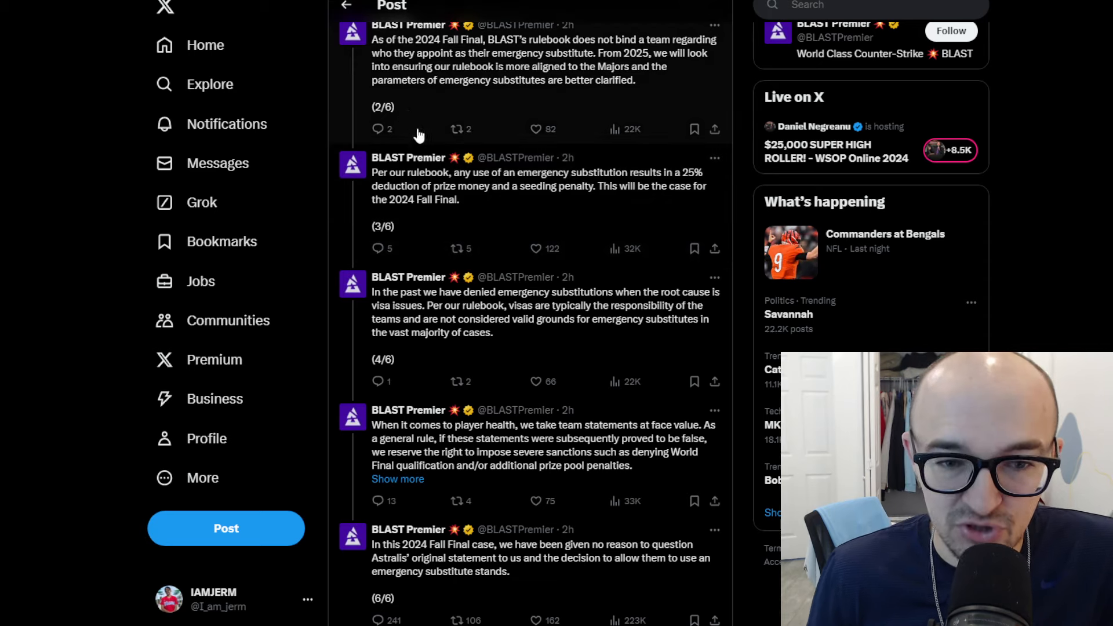
pyautogui.moveTo(497, 192)
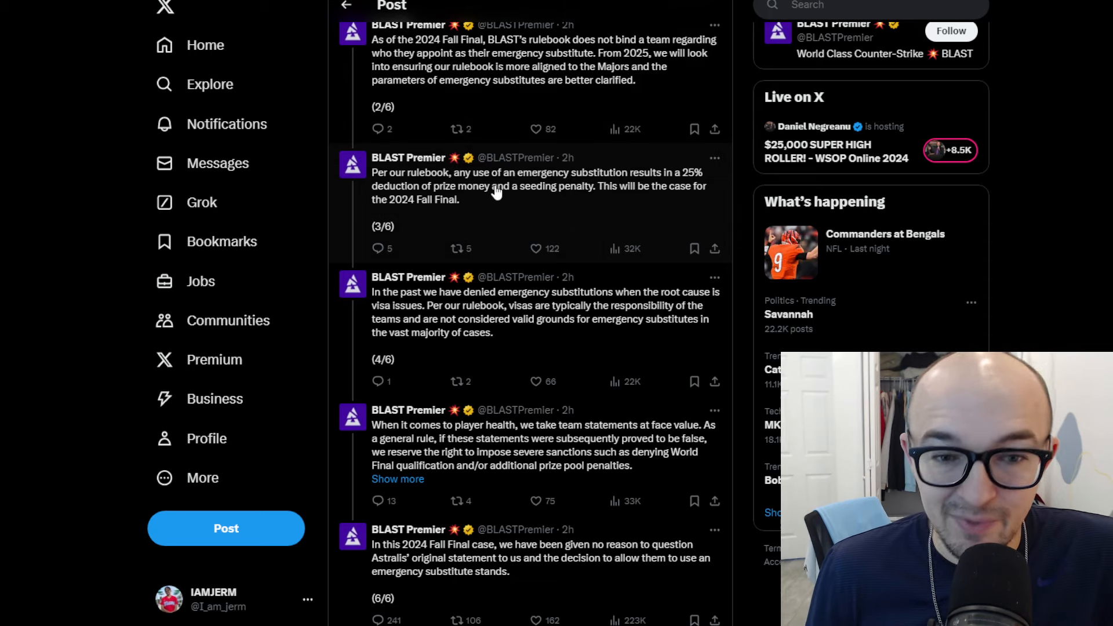
pyautogui.scroll(-3)
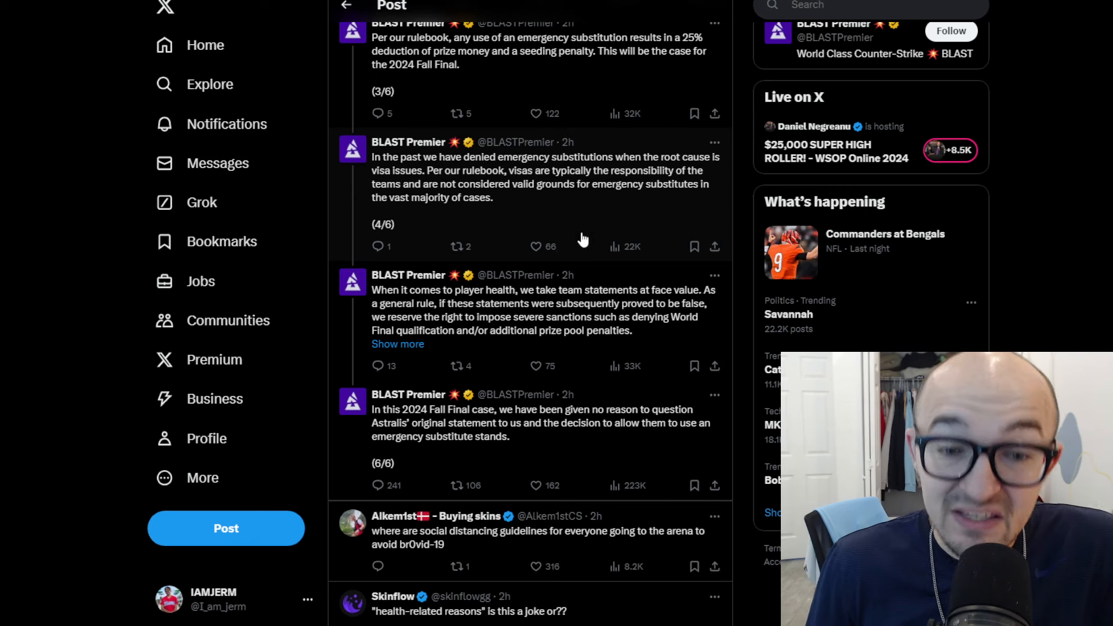
pyautogui.moveTo(588, 246)
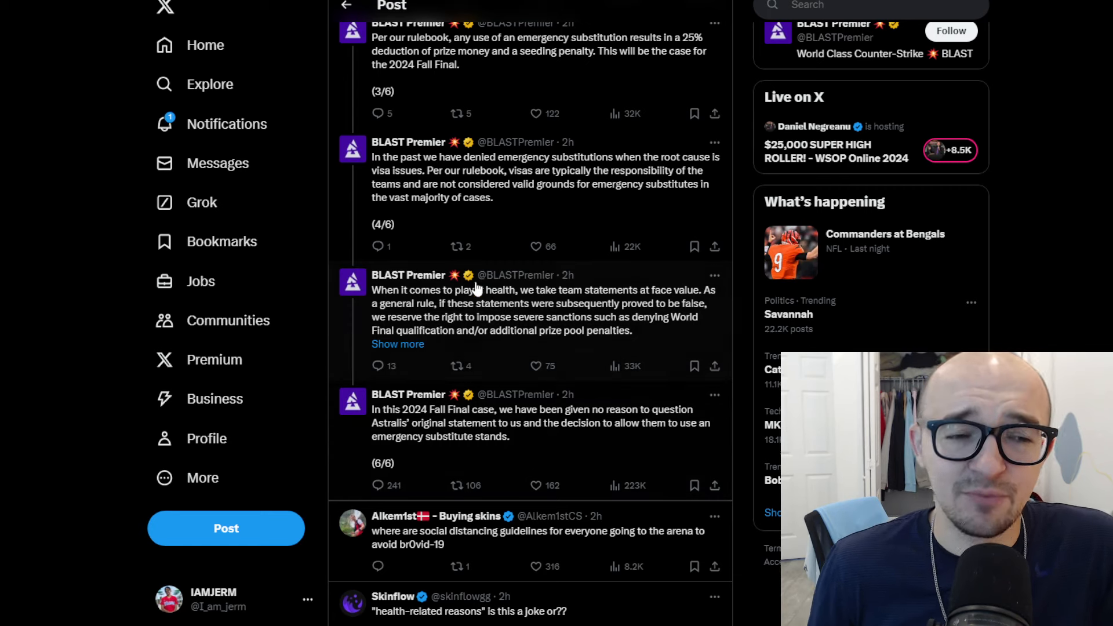
pyautogui.scroll(-3)
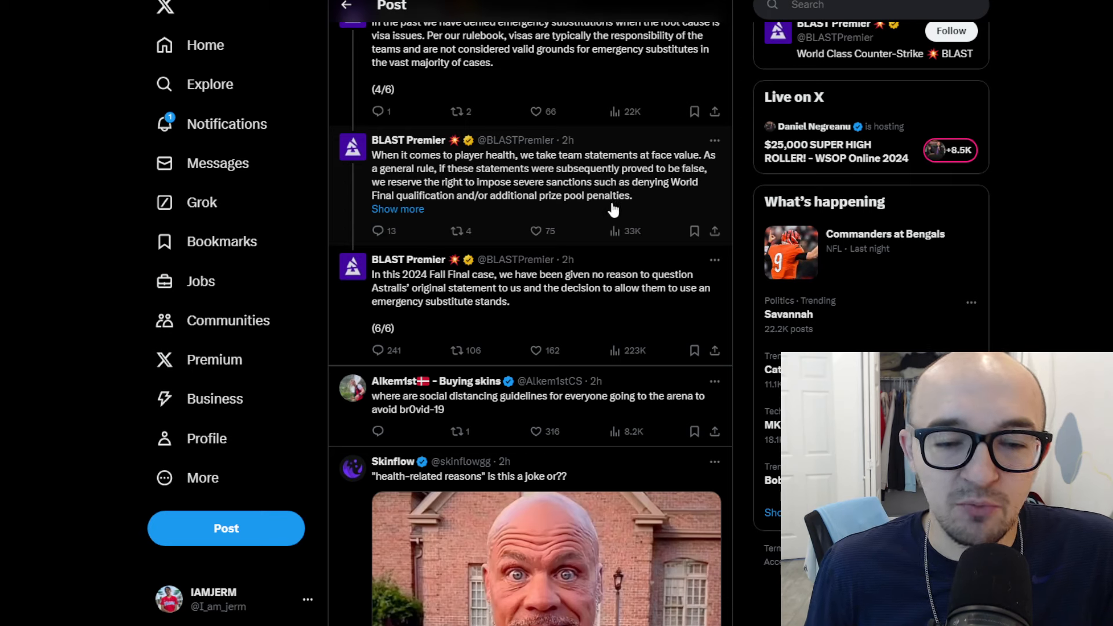
pyautogui.moveTo(408, 259)
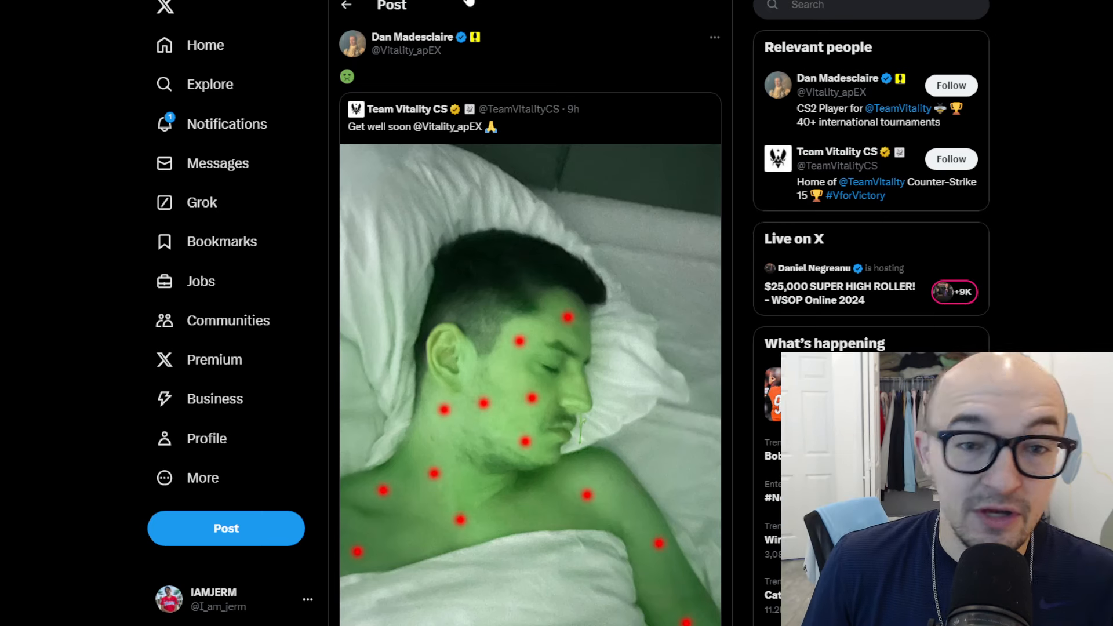
# Reload the failed post and scroll past the Fragadelphia meme to James Banks's media-day quip.
pyautogui.scroll(-3)
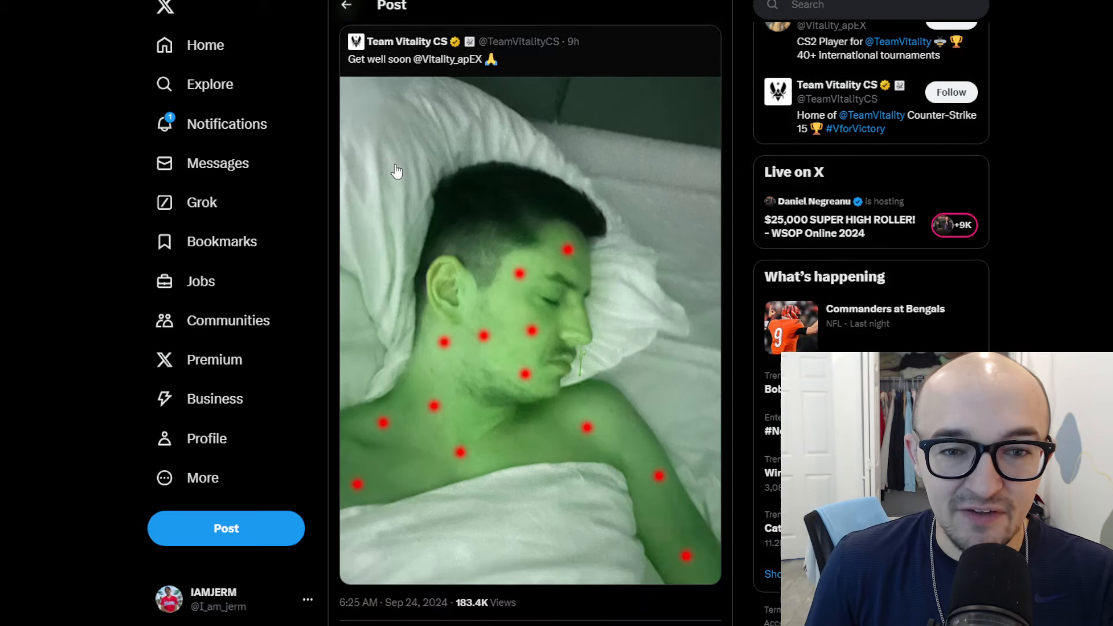
pyautogui.scroll(-3)
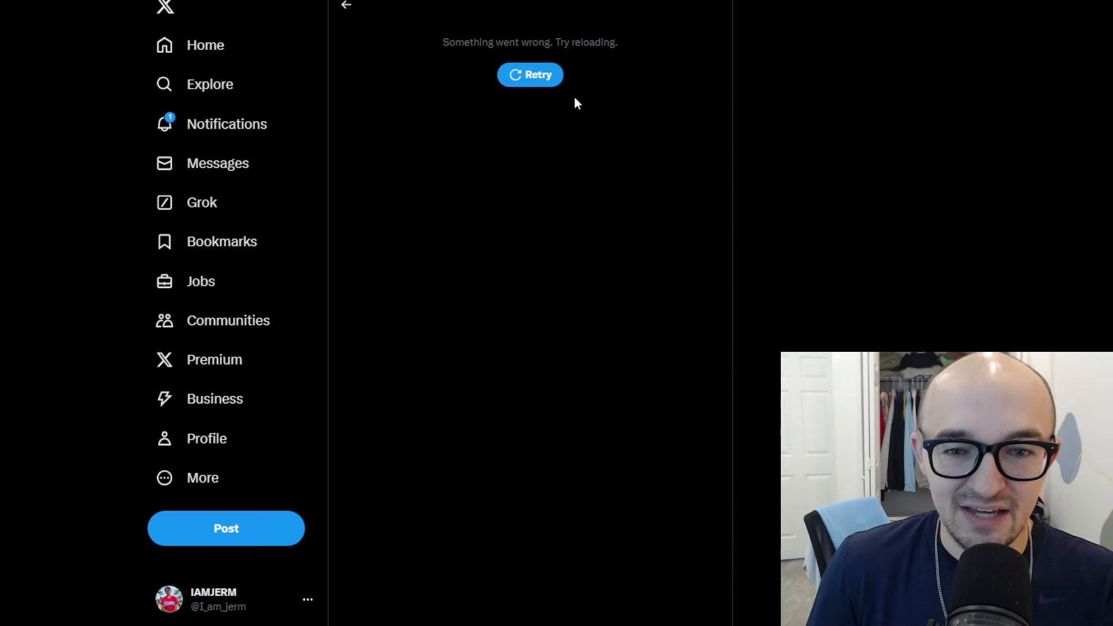
pyautogui.click(529, 75)
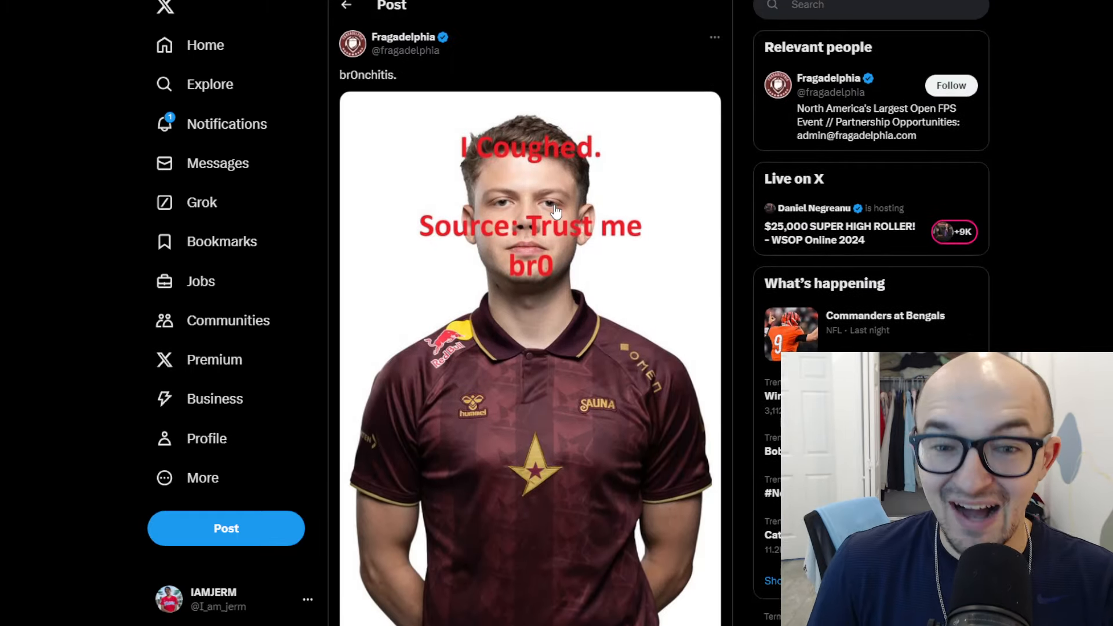
pyautogui.scroll(-3)
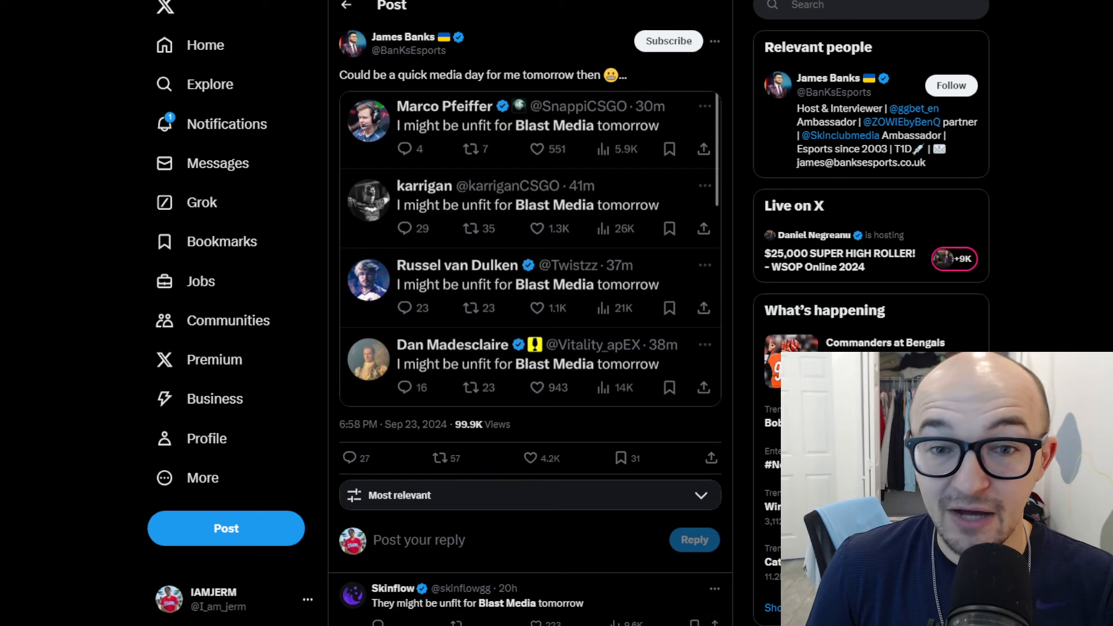
pyautogui.moveTo(391, 221)
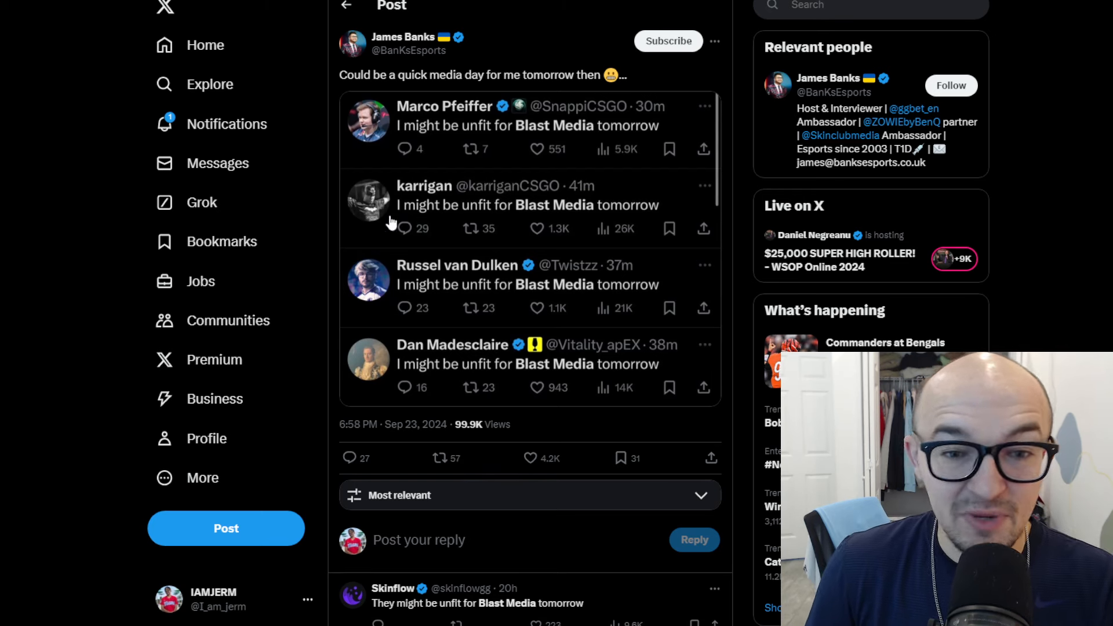
pyautogui.moveTo(582, 284)
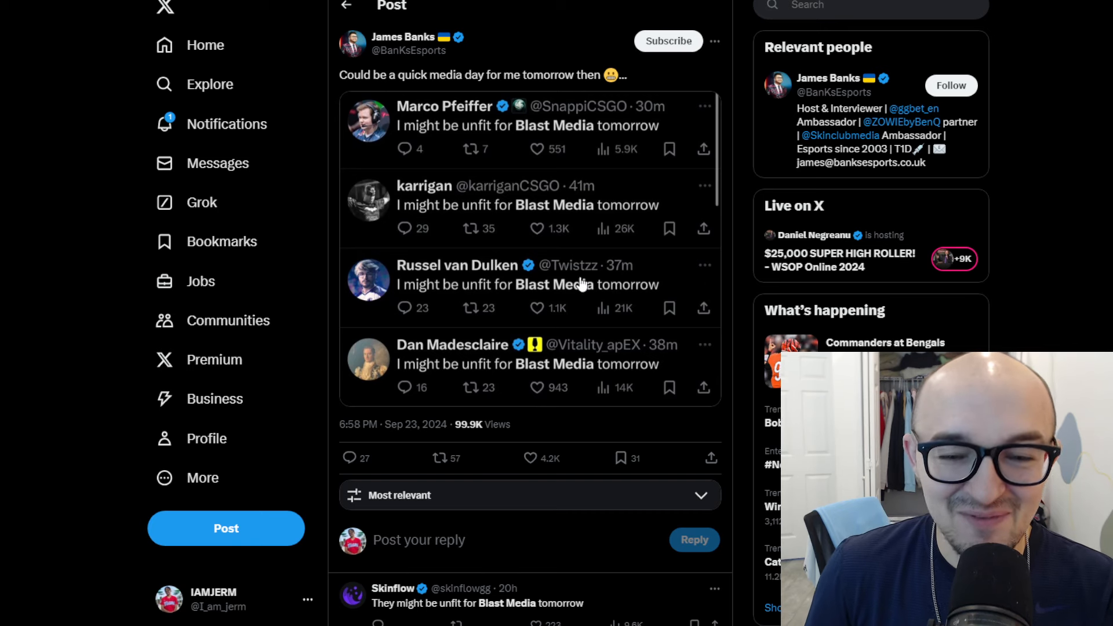
pyautogui.moveTo(506, 155)
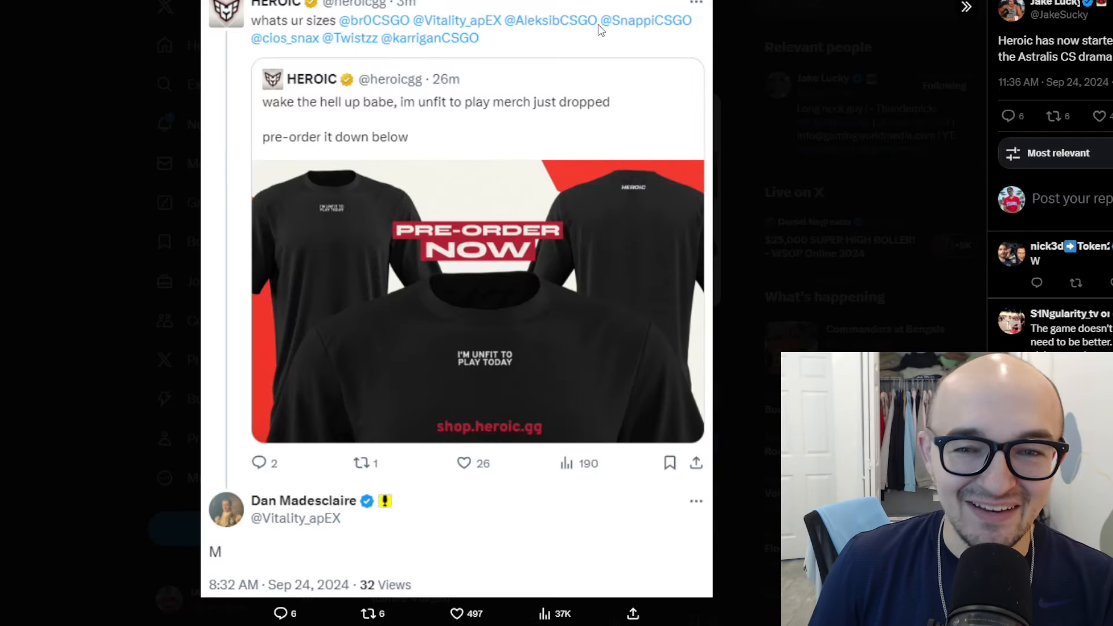
pyautogui.moveTo(714, 21)
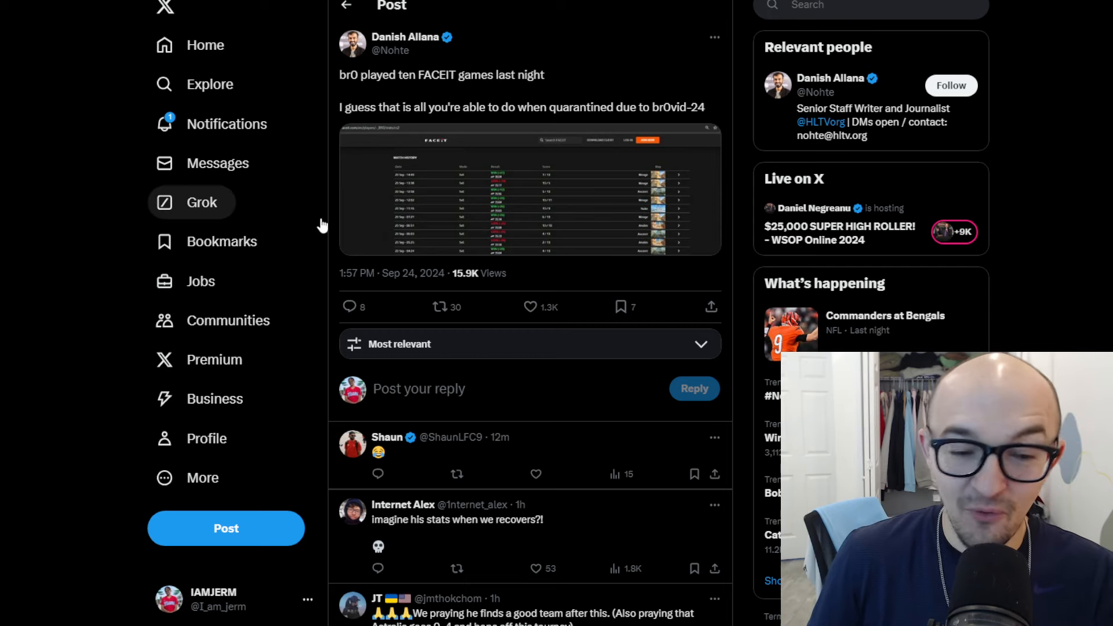
pyautogui.moveTo(320, 225)
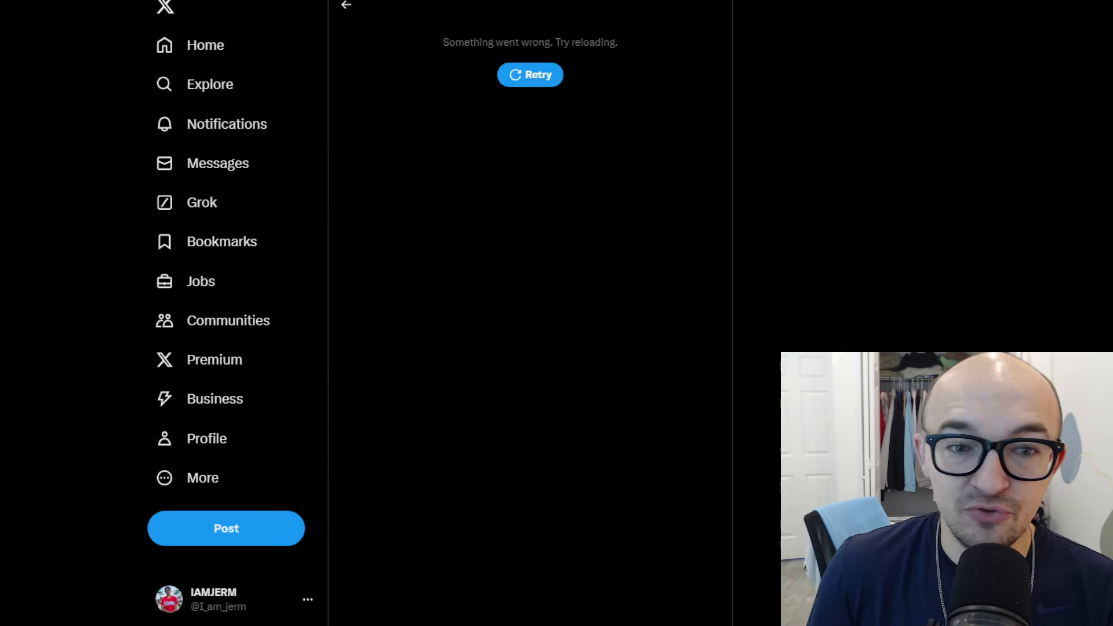
pyautogui.click(530, 75)
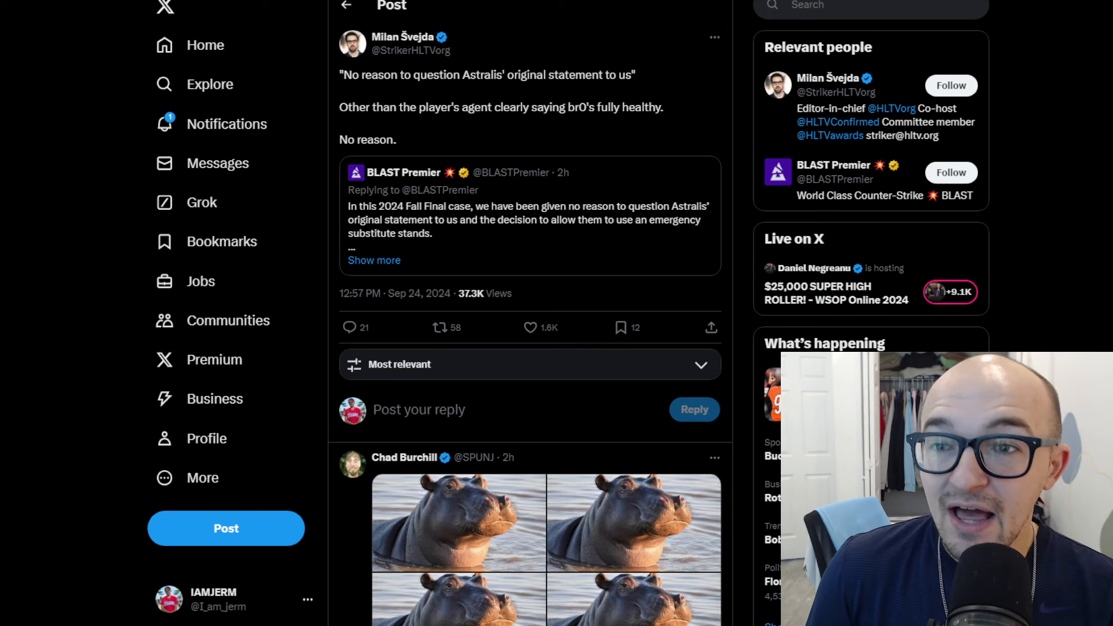
pyautogui.click(345, 6)
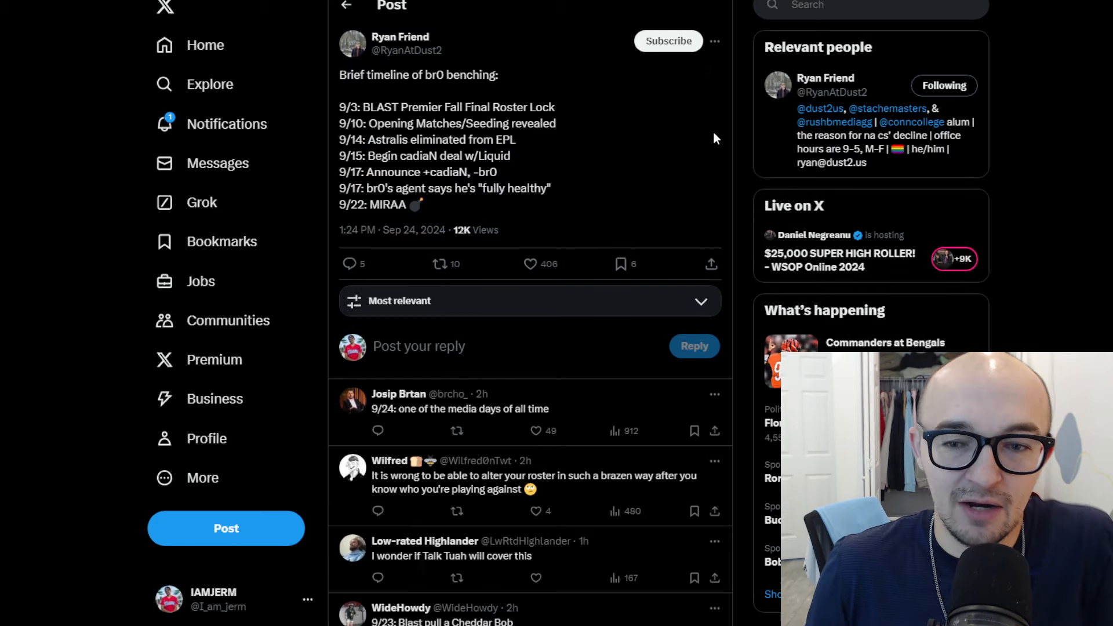
pyautogui.moveTo(586, 176)
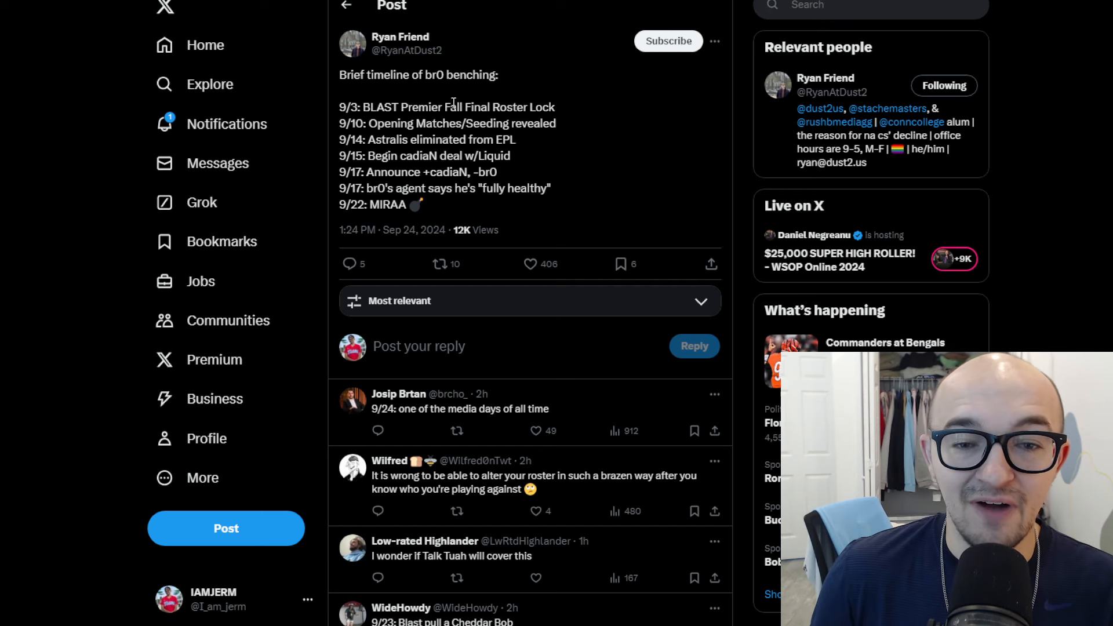
pyautogui.moveTo(339, 110)
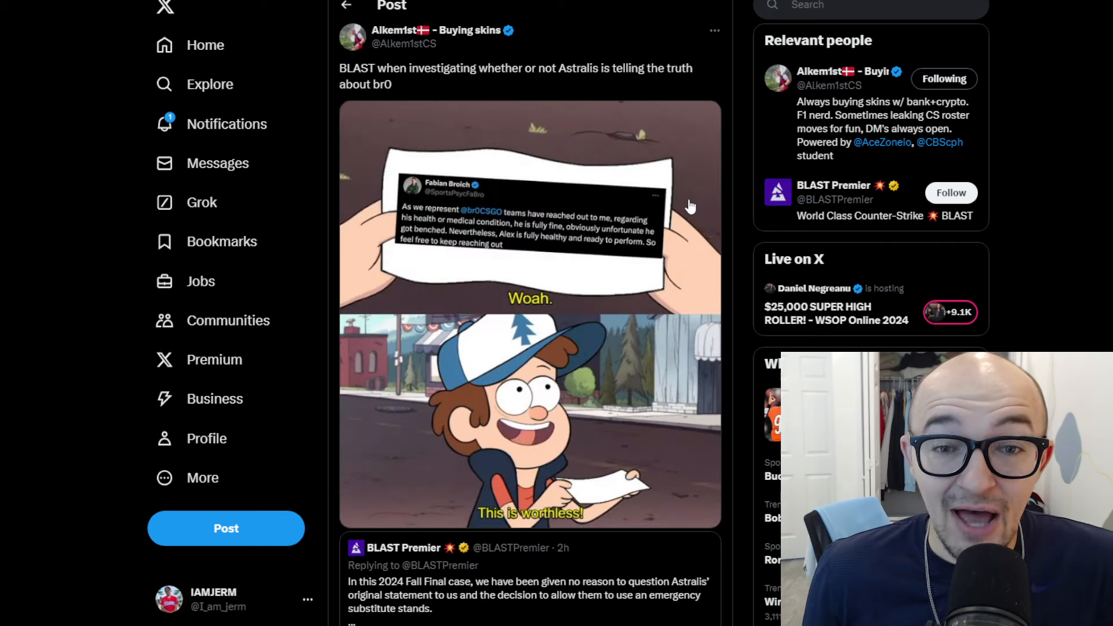
pyautogui.moveTo(540, 115)
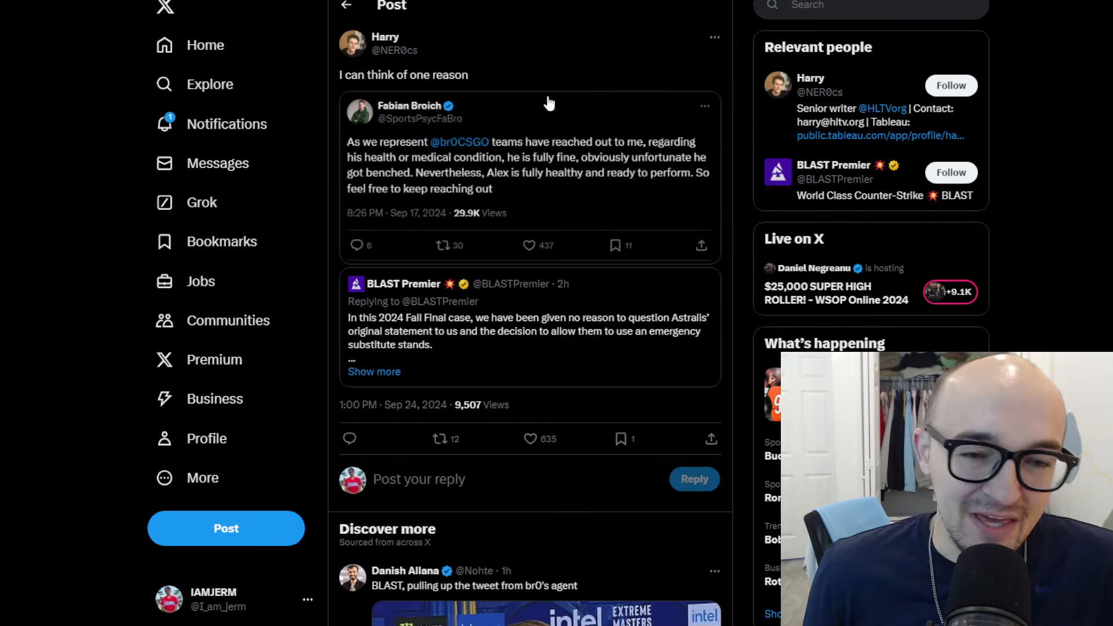
pyautogui.click(528, 439)
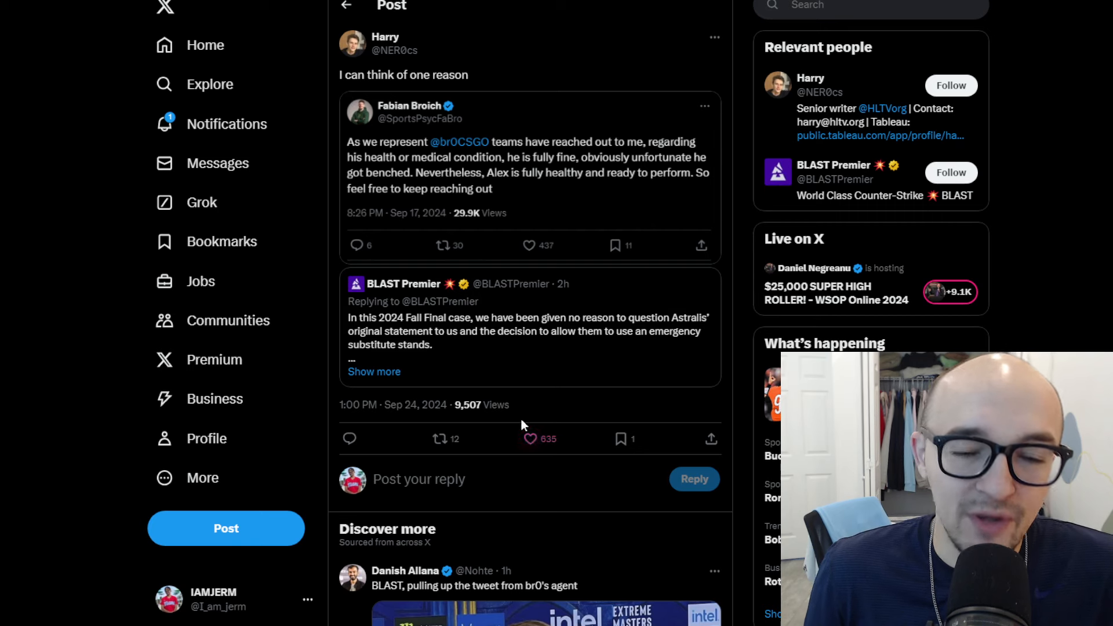
pyautogui.click(528, 439)
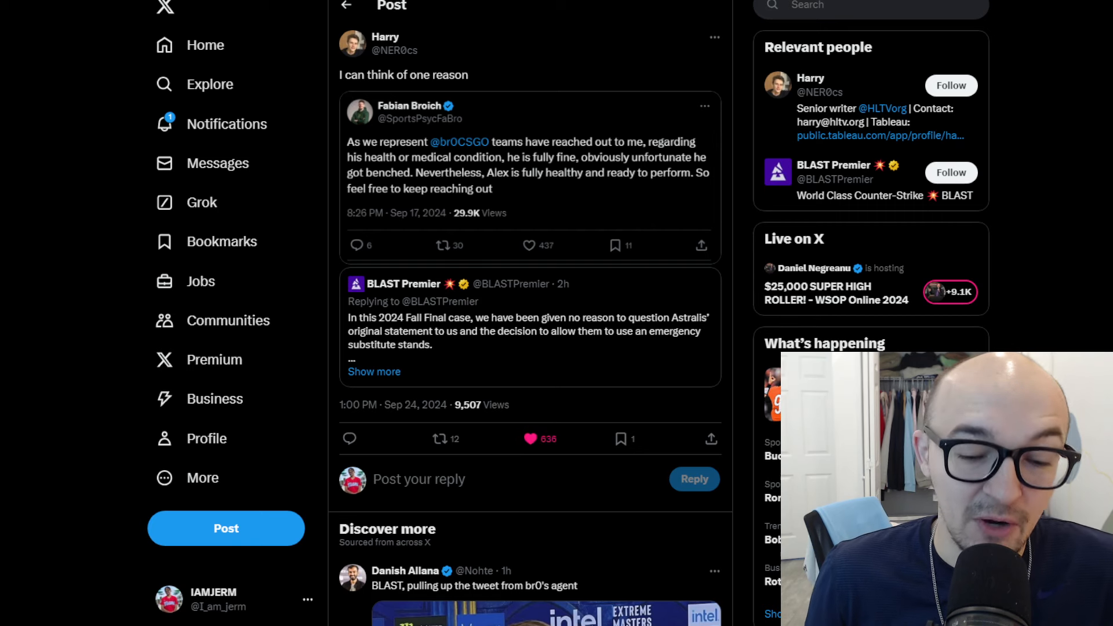